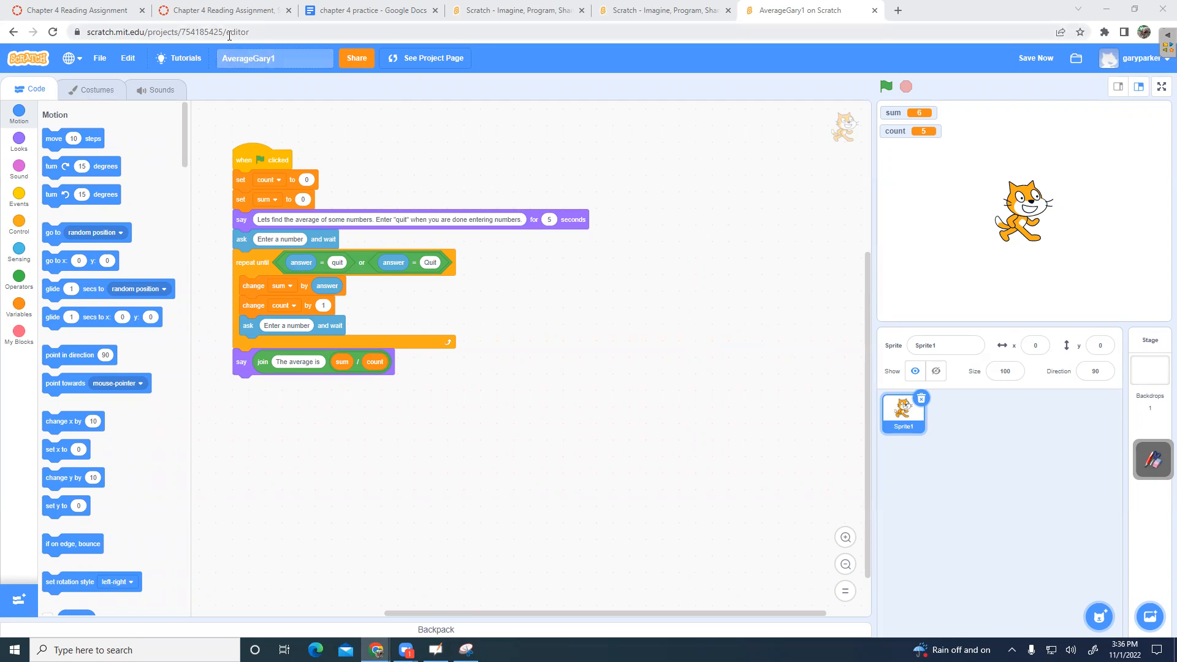
- Share AverageGary1 publicly so its project page shows the congratulations message
{"action": "left_click", "coordinate": [1035, 58]}
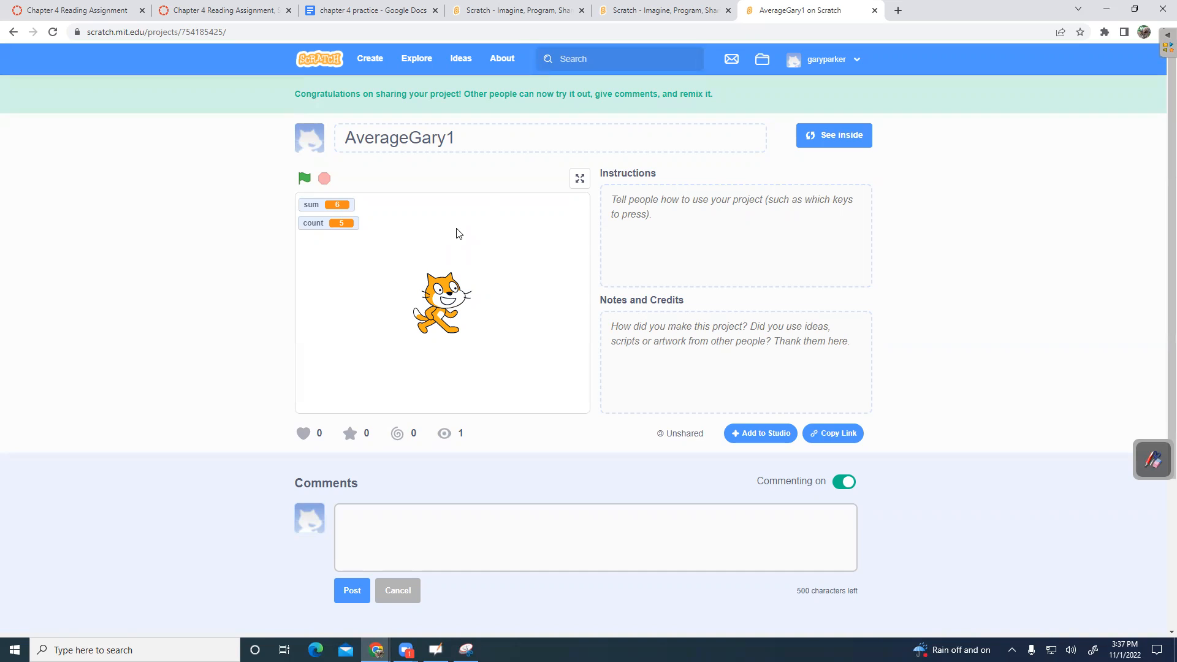
{"action": "mouse_move", "coordinate": [601, 125]}
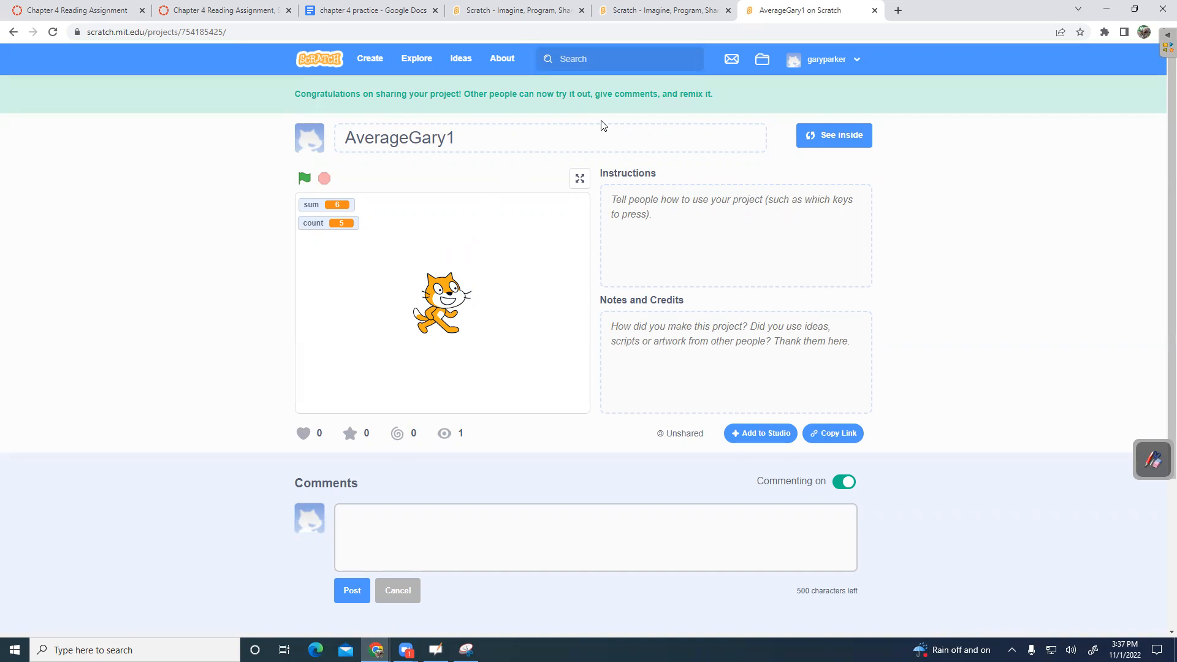
{"action": "mouse_move", "coordinate": [470, 386]}
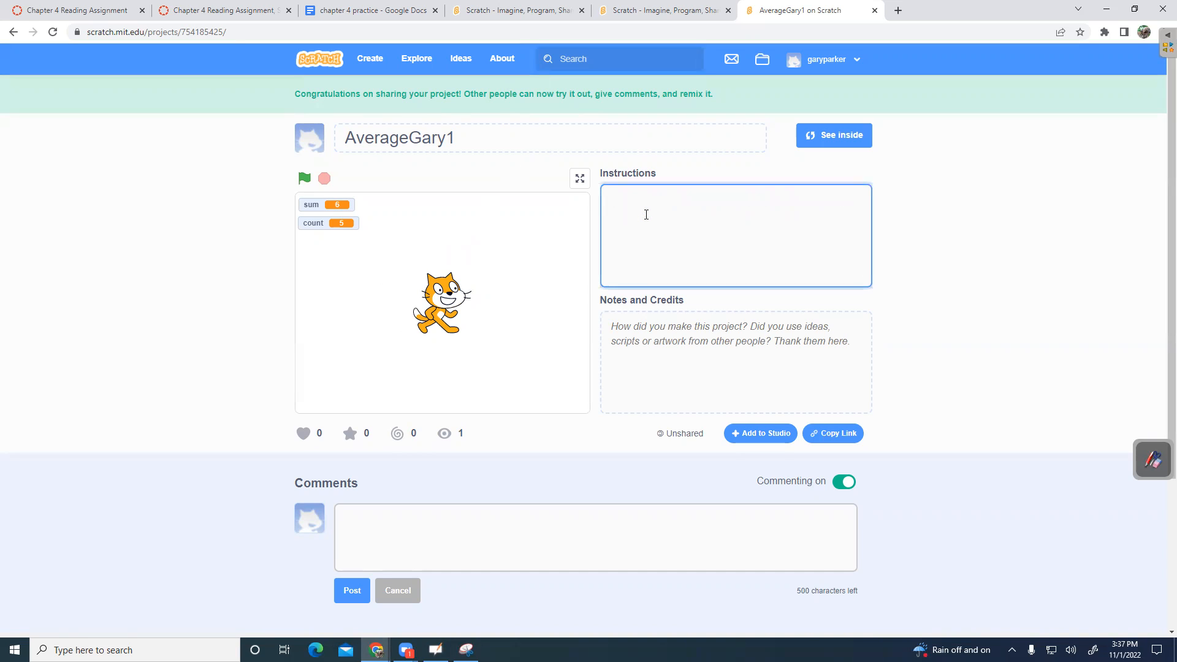
- Fill the project's Instructions box with the text 'Averages'
{"action": "left_click", "coordinate": [645, 214]}
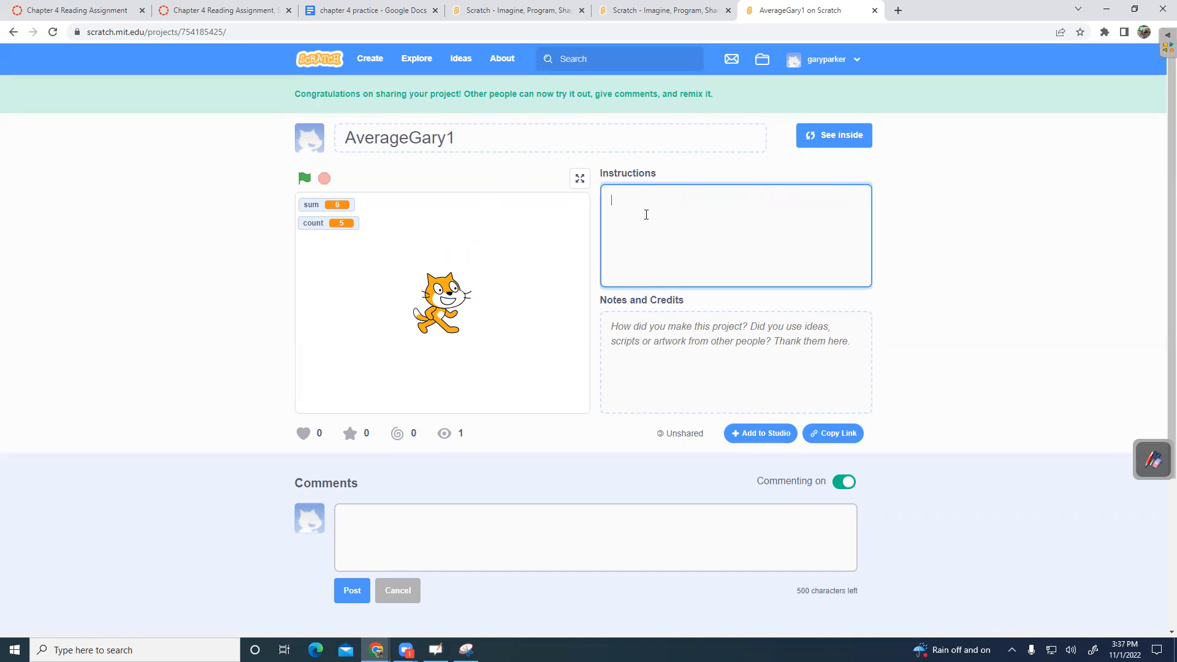
{"action": "type", "text": "Averages"}
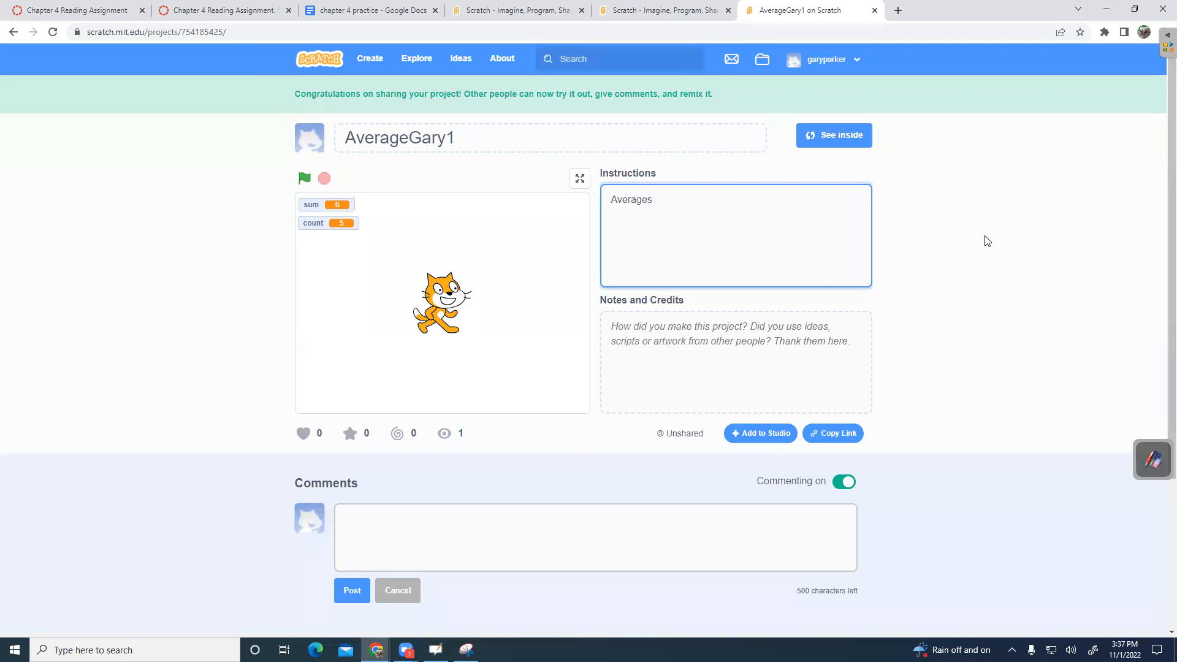
{"action": "left_click", "coordinate": [157, 33]}
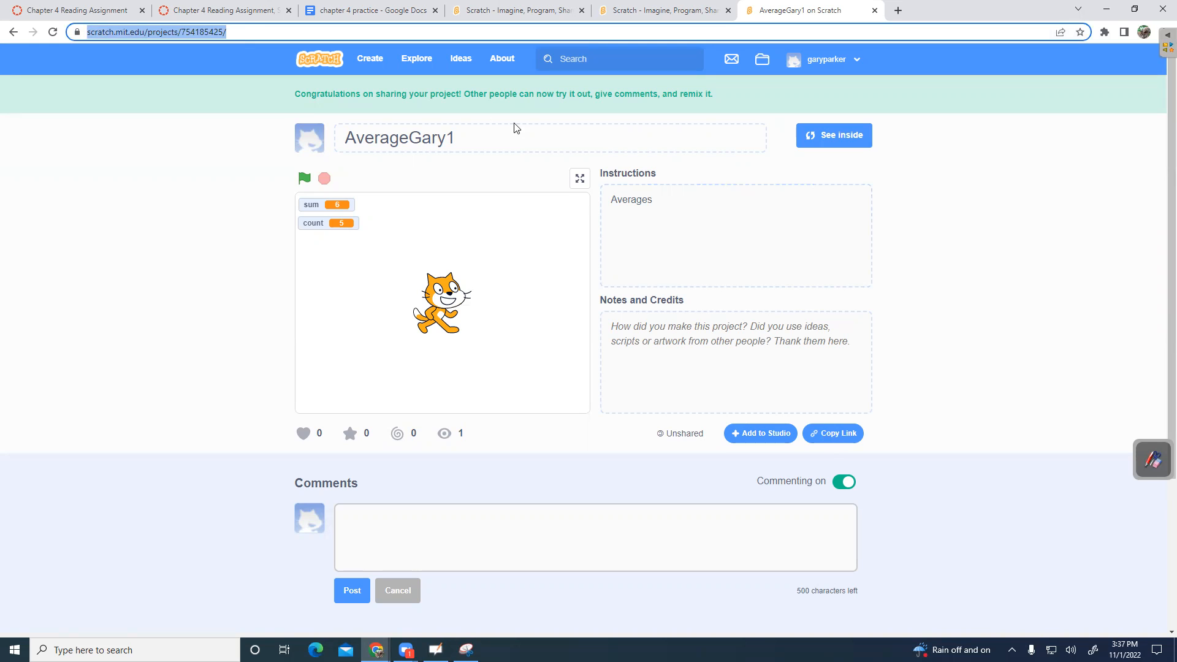
{"action": "left_click", "coordinate": [833, 434]}
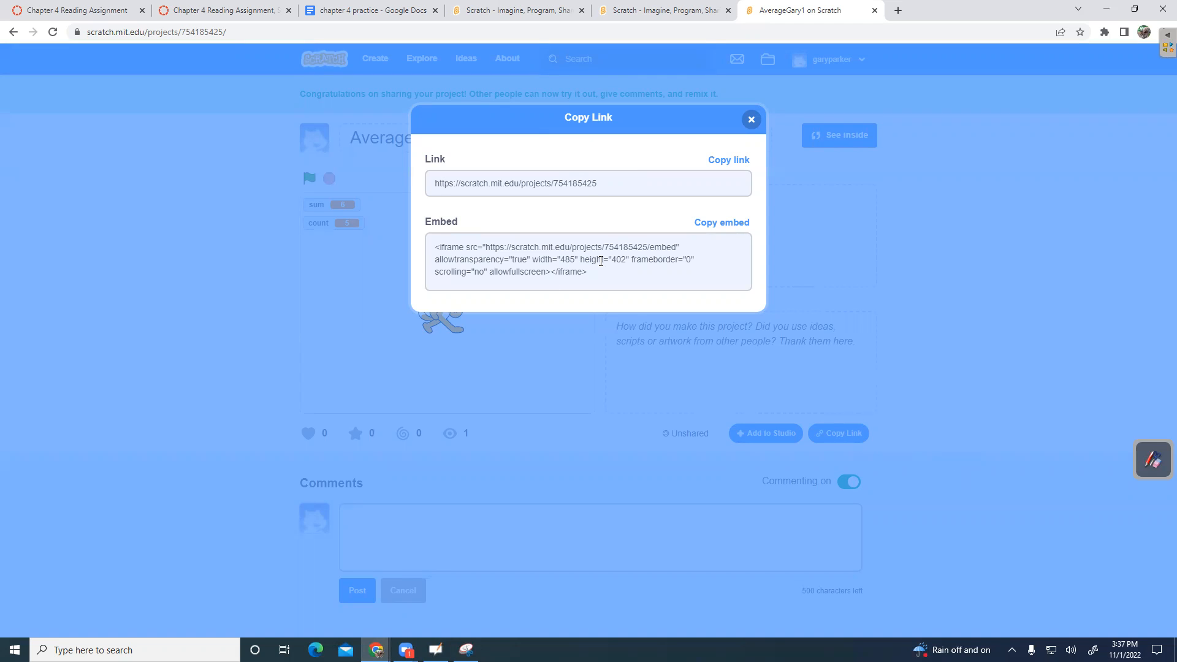
{"action": "mouse_move", "coordinate": [426, 241]}
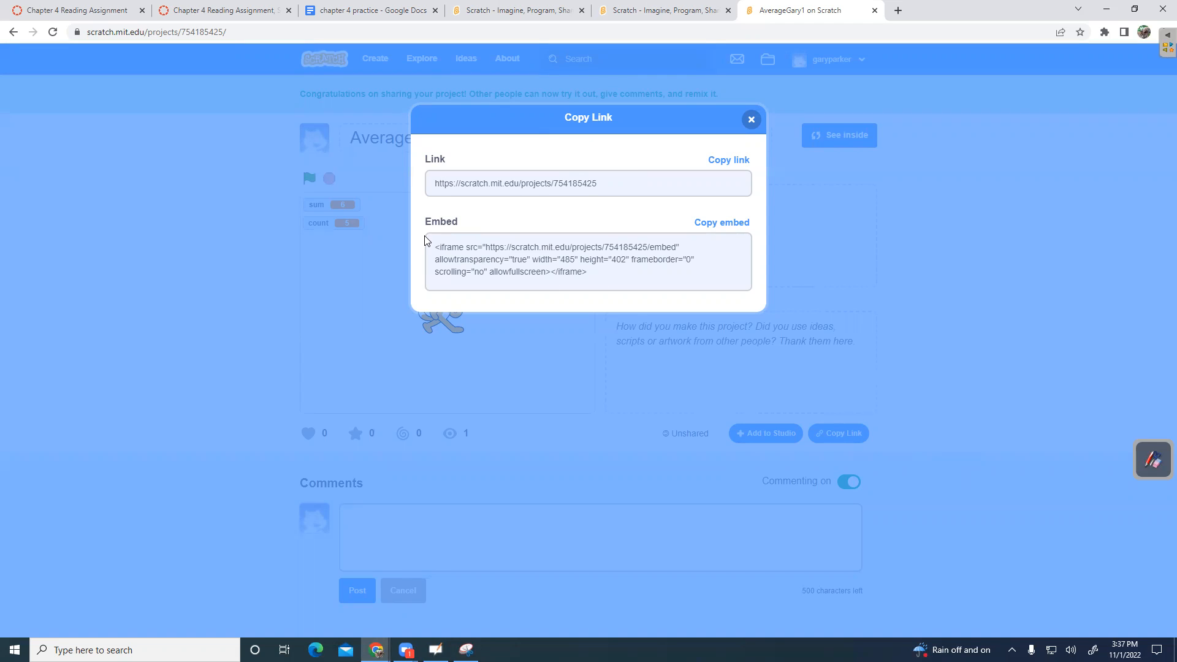
{"action": "mouse_move", "coordinate": [425, 228]}
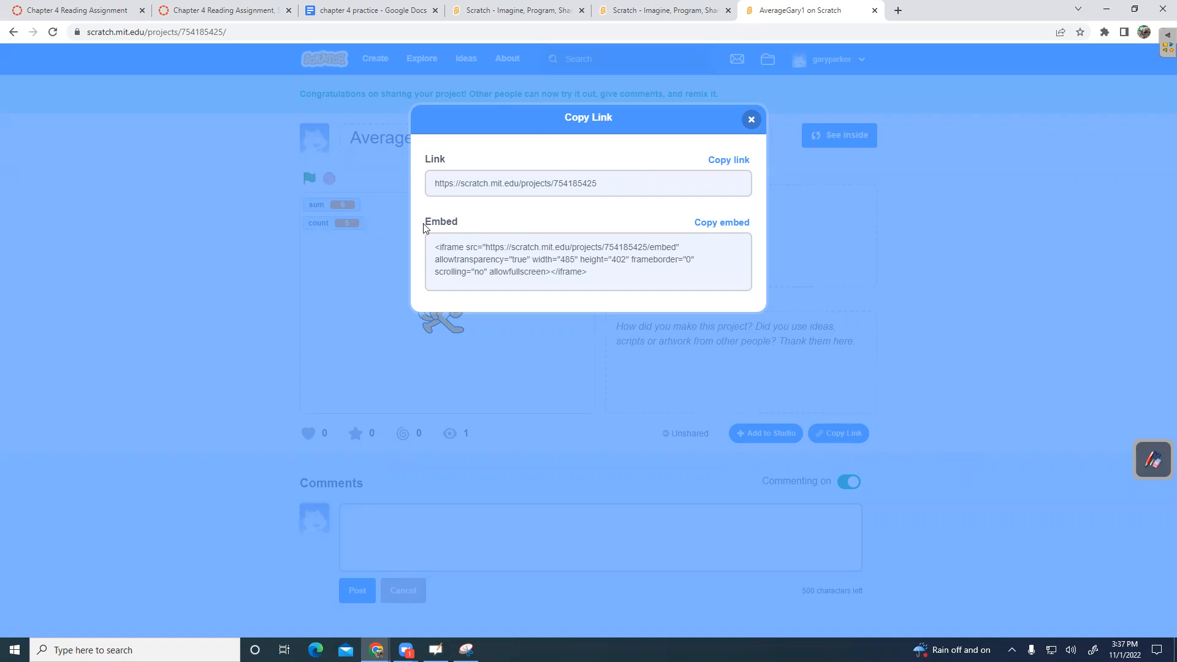
{"action": "left_click", "coordinate": [750, 120]}
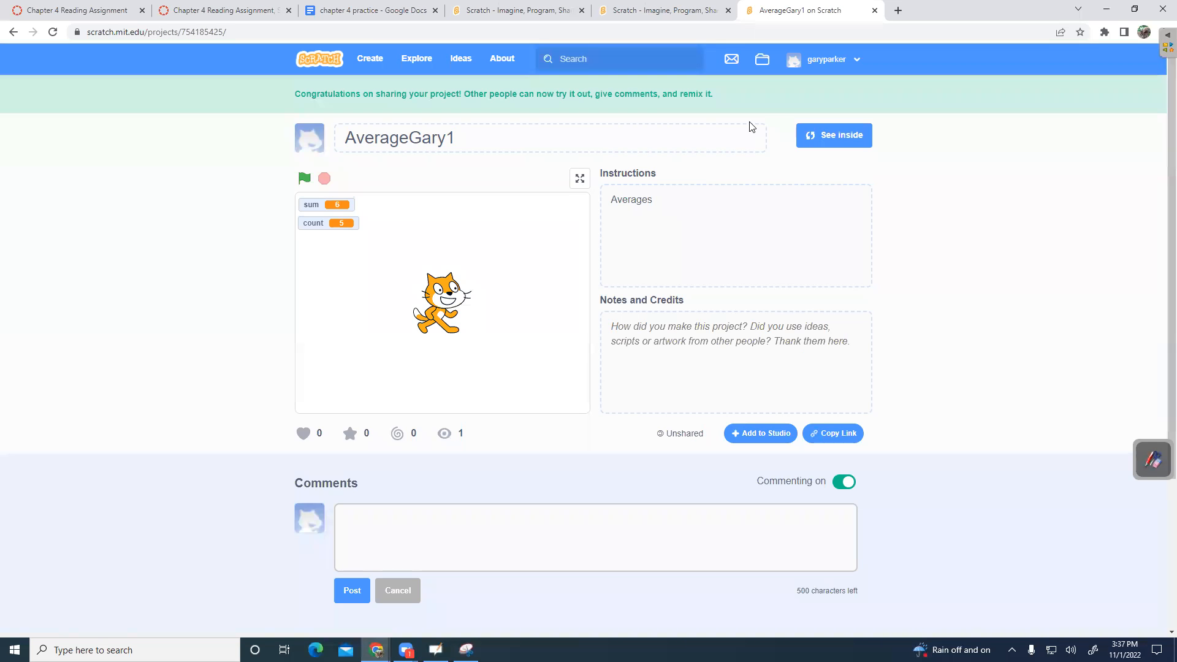
{"action": "mouse_move", "coordinate": [684, 81]}
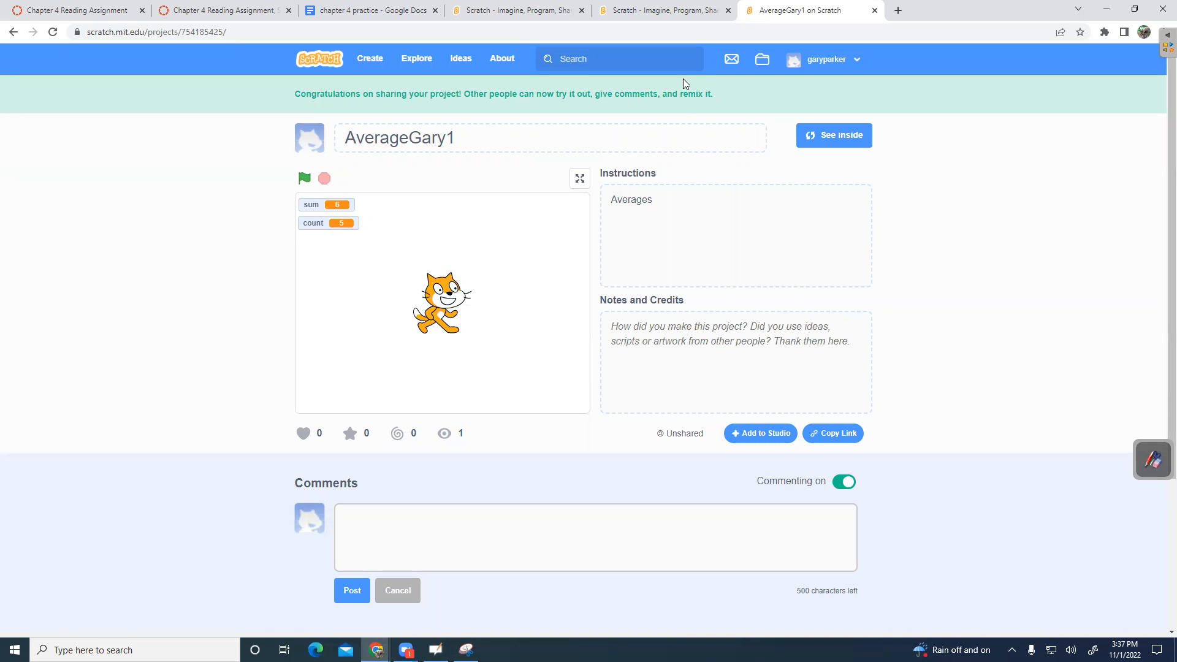
{"action": "mouse_move", "coordinate": [708, 81]}
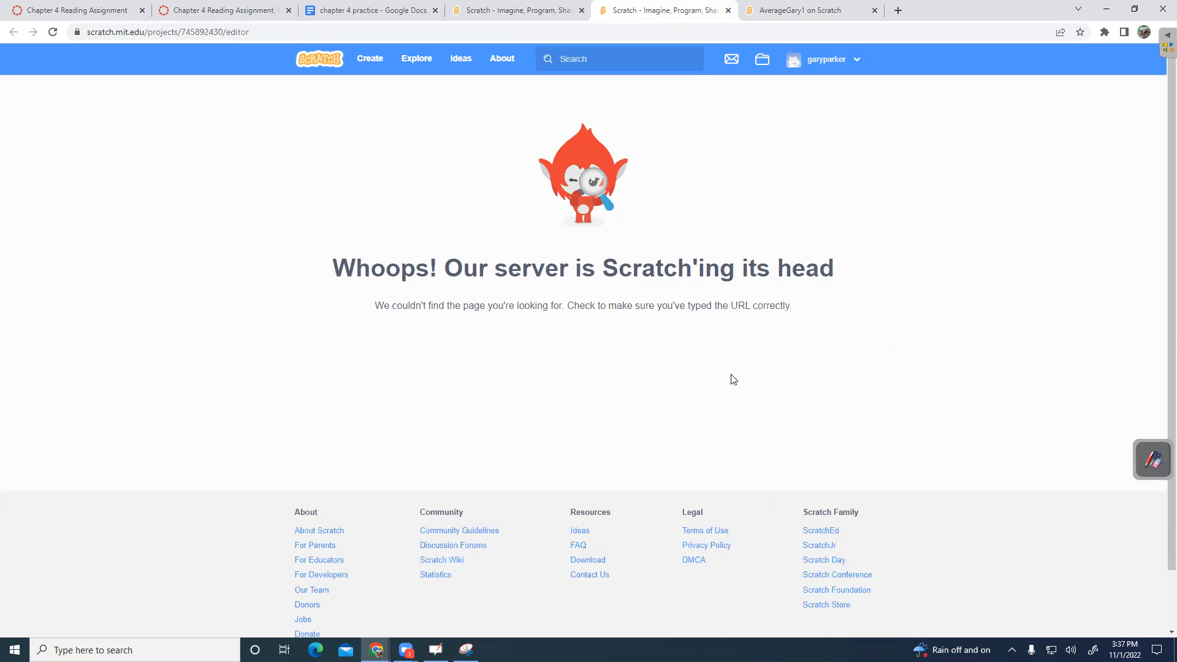
{"action": "mouse_move", "coordinate": [746, 168]}
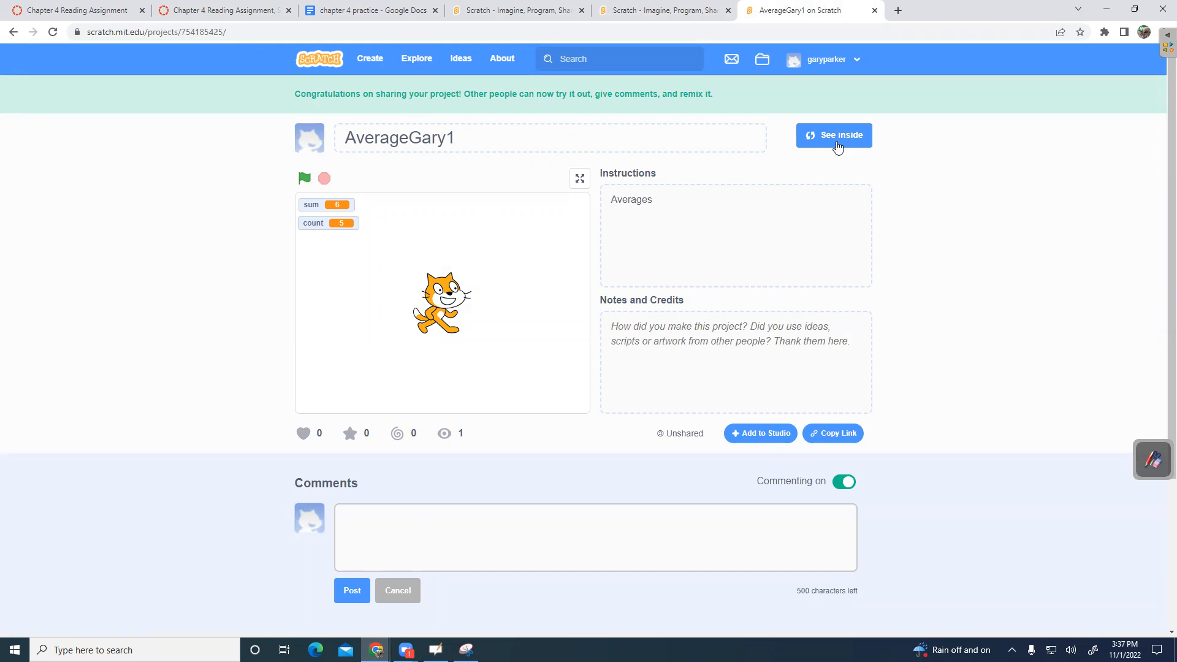
- Return to the editor via See inside and select the project's web address
{"action": "left_click", "coordinate": [833, 135]}
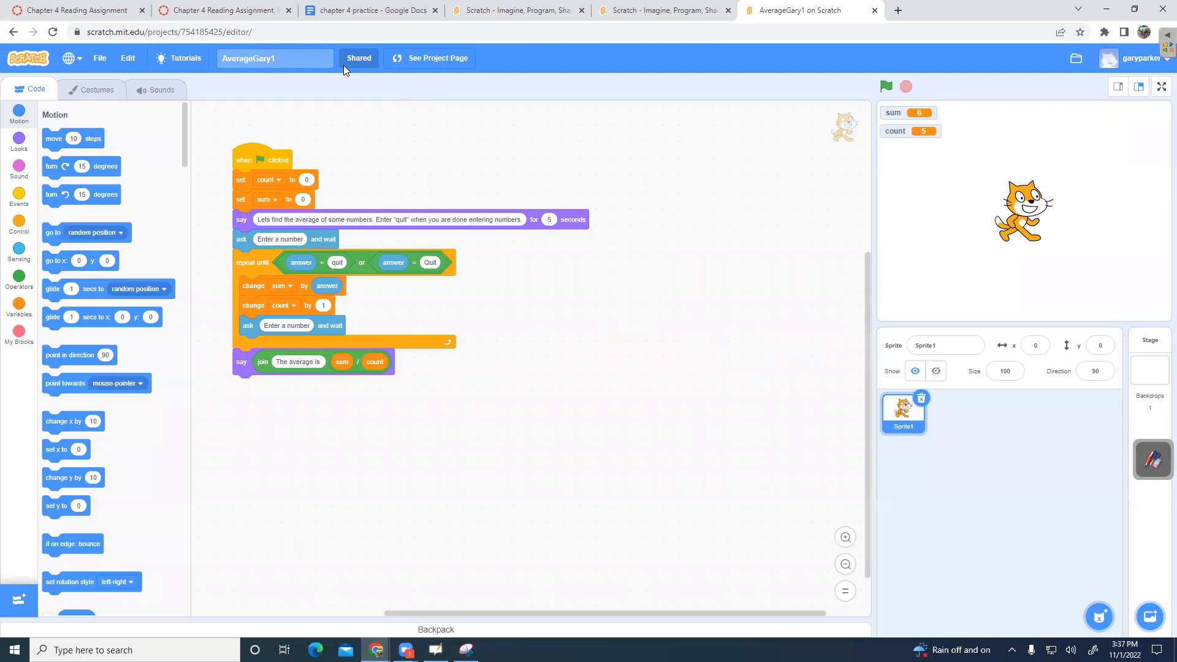
{"action": "mouse_move", "coordinate": [356, 66]}
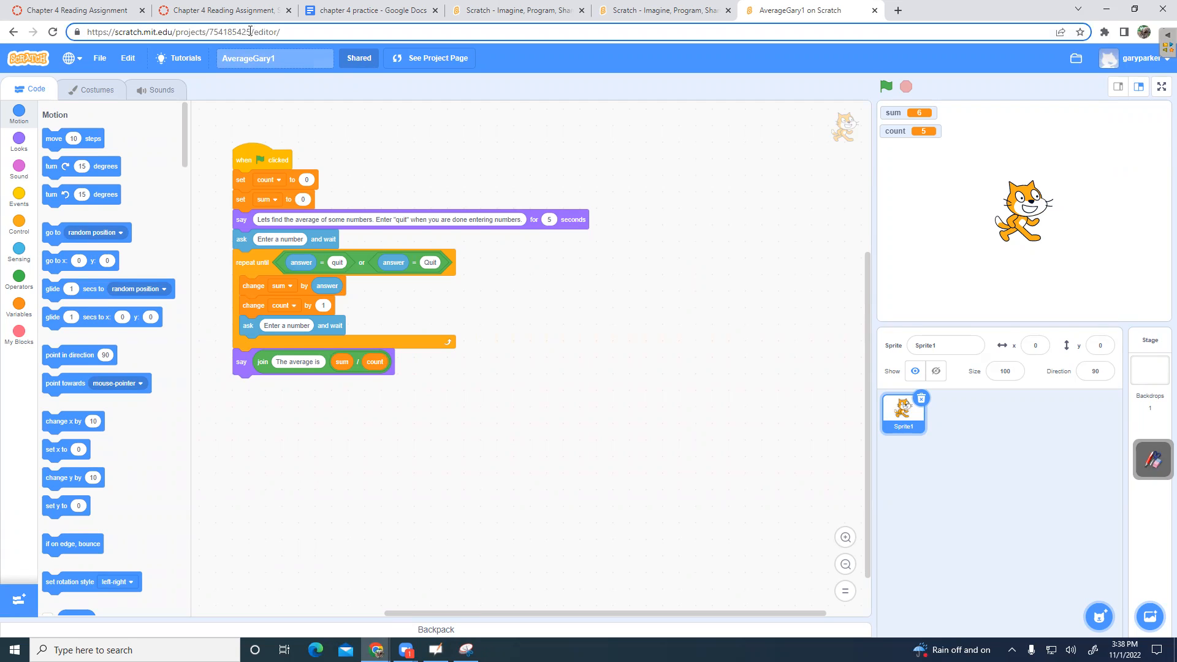
{"action": "left_click", "coordinate": [170, 31]}
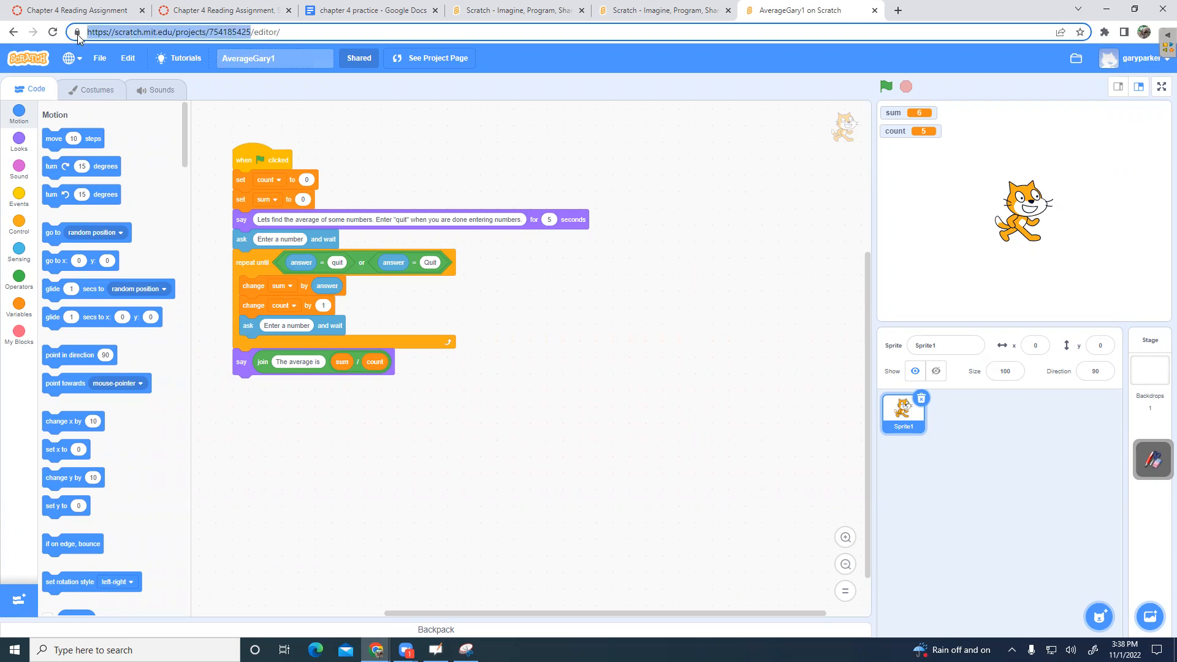
{"action": "mouse_move", "coordinate": [238, 482]}
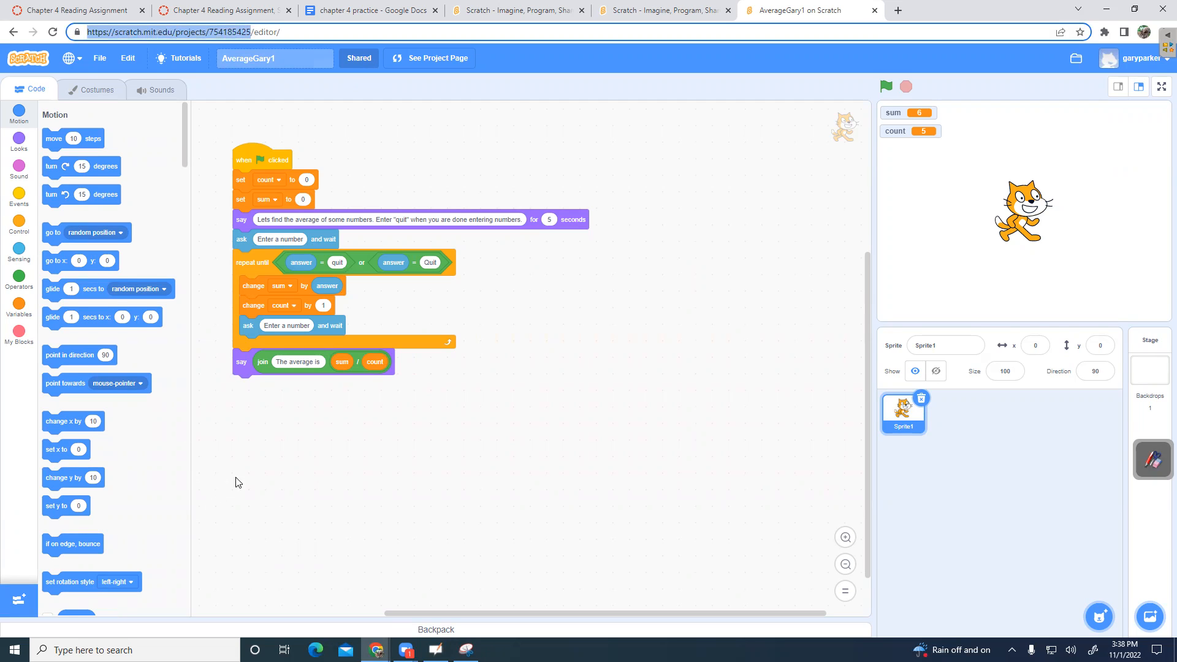
{"action": "mouse_move", "coordinate": [753, 241]}
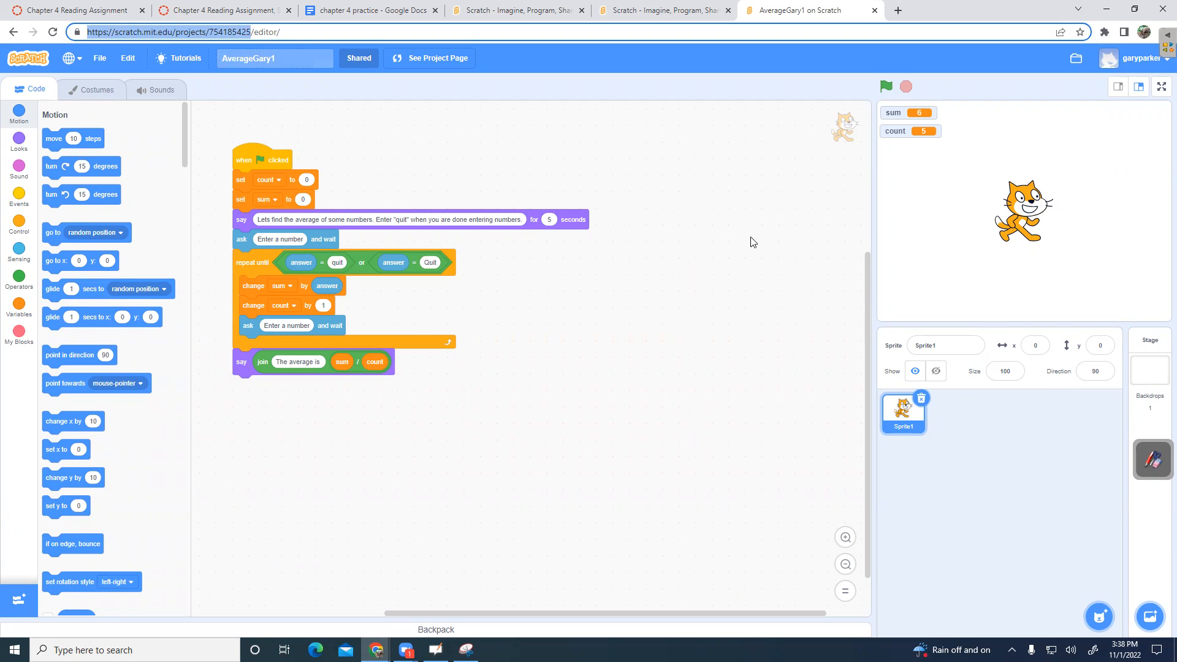